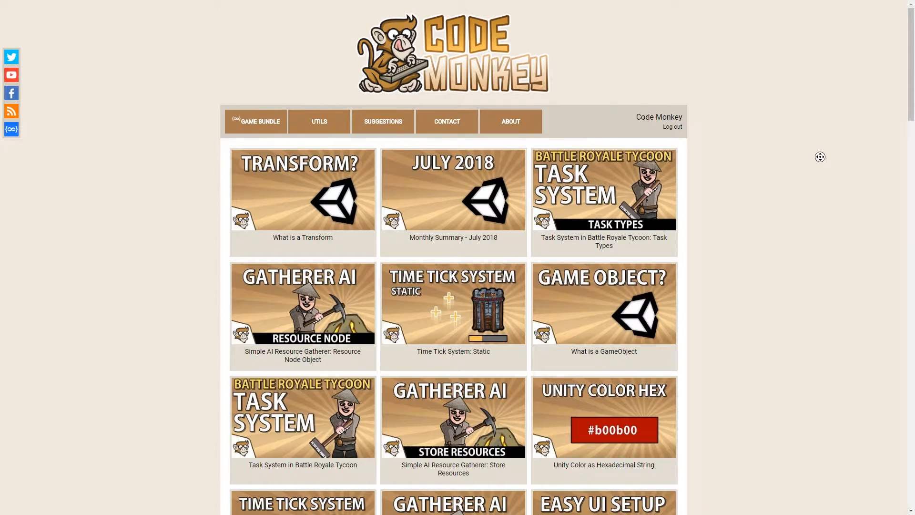
# Step: Browse the Suggestions page's ranked tutorial ideas down to the Submit a Suggestion form
pyautogui.click(382, 121)
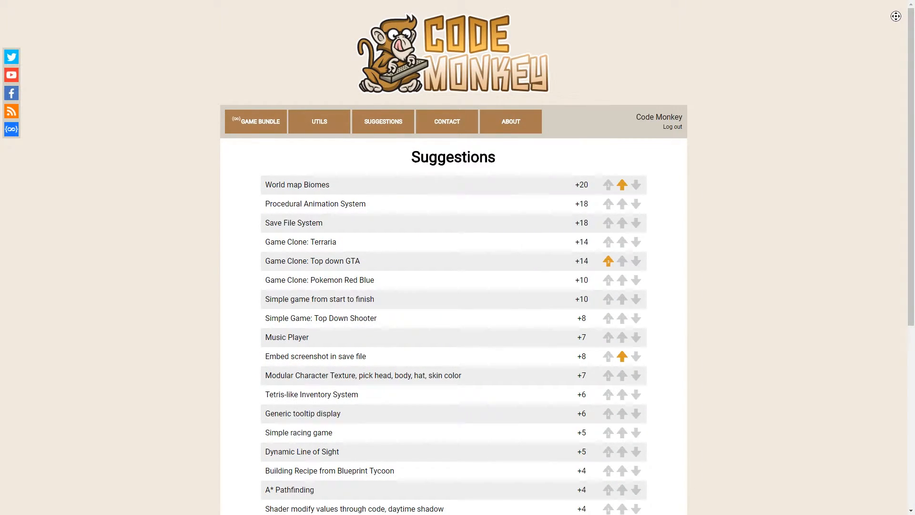
pyautogui.scroll(-3)
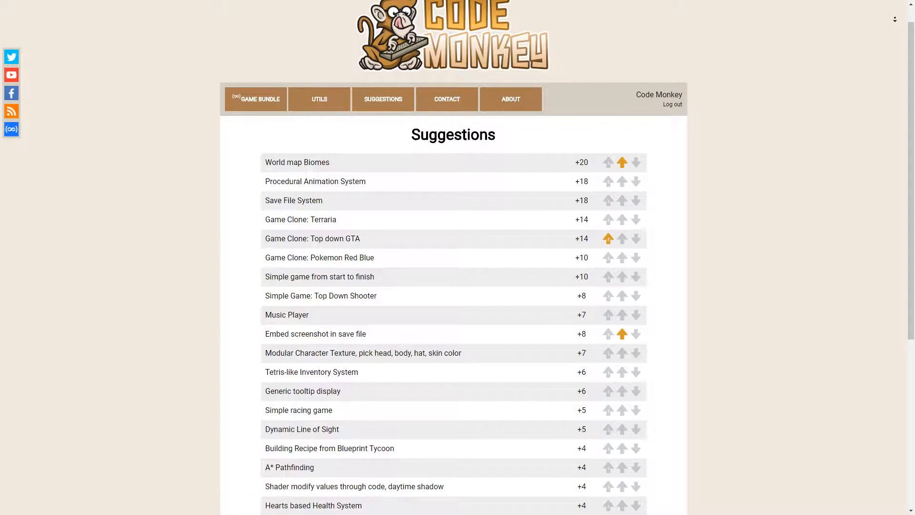
pyautogui.scroll(-3)
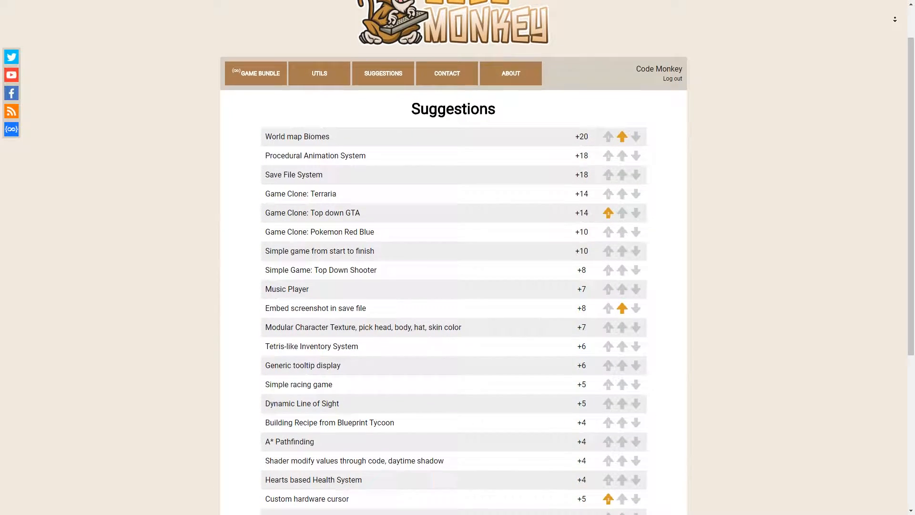
pyautogui.scroll(-3)
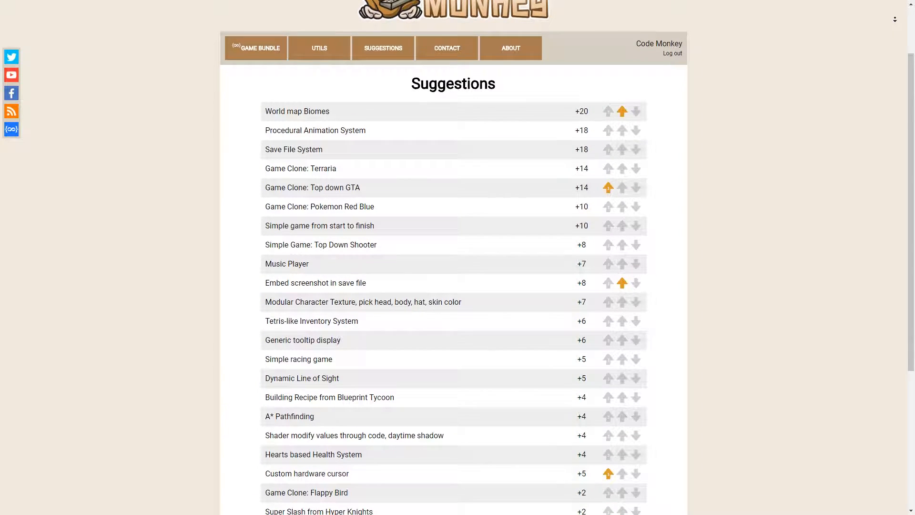
pyautogui.scroll(-3)
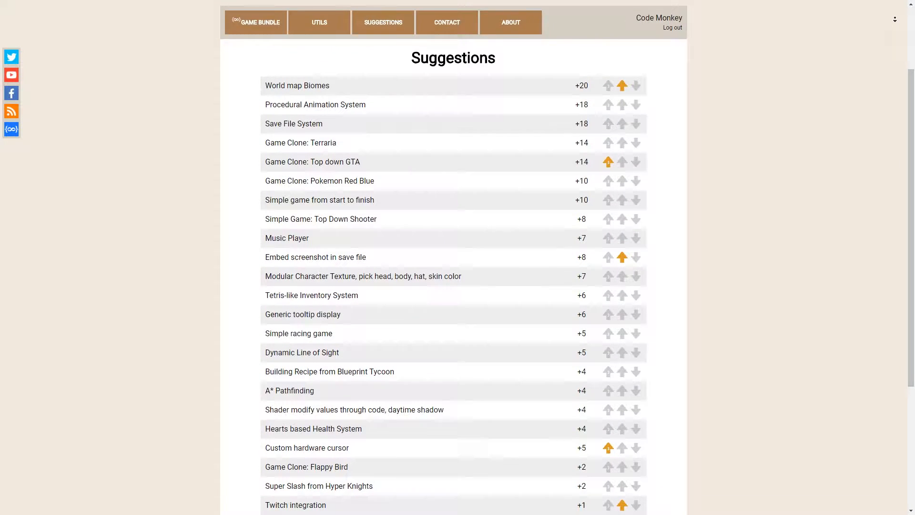
pyautogui.scroll(-3)
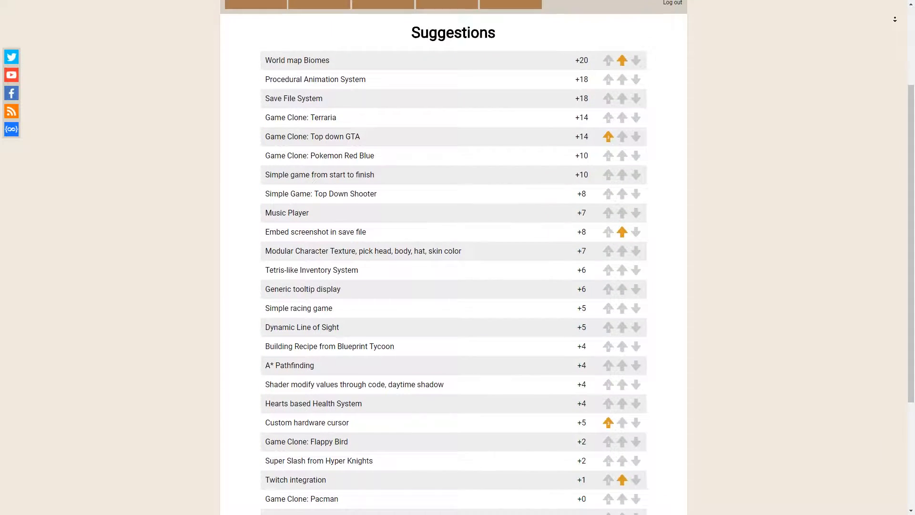
pyautogui.scroll(-3)
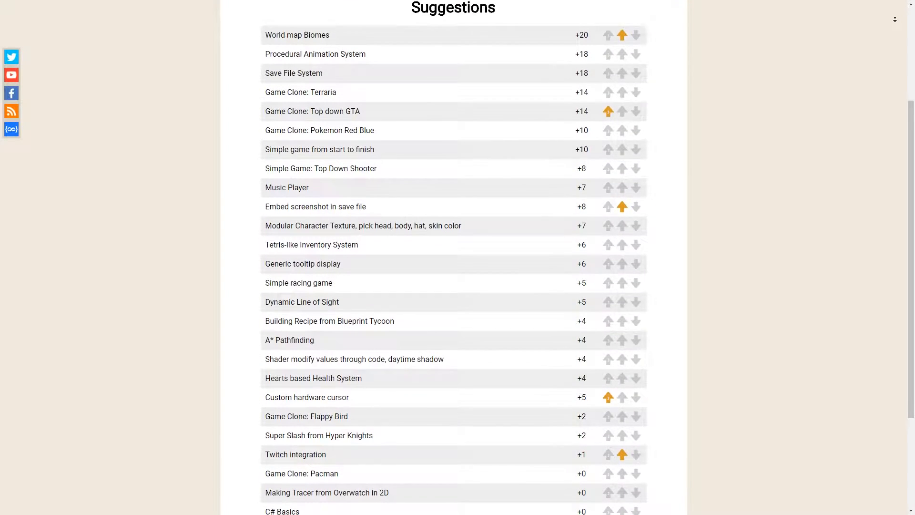
pyautogui.scroll(-3)
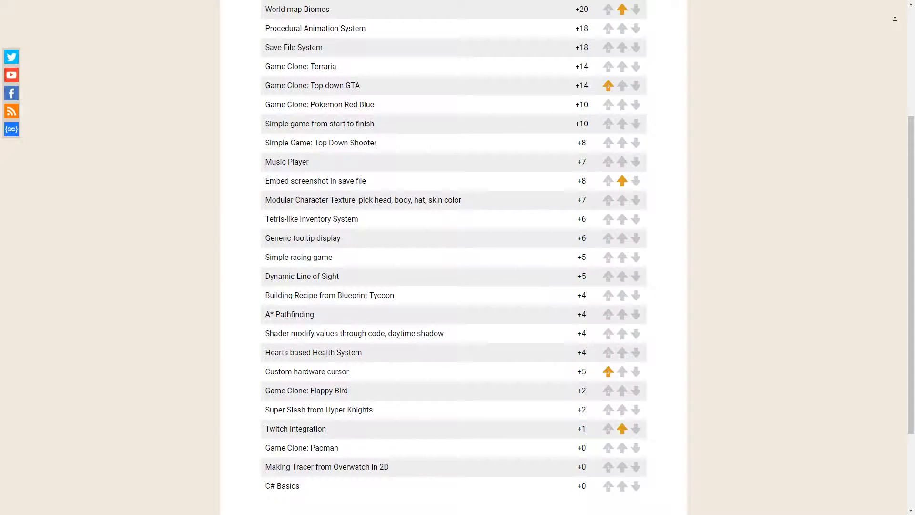
pyautogui.scroll(-3)
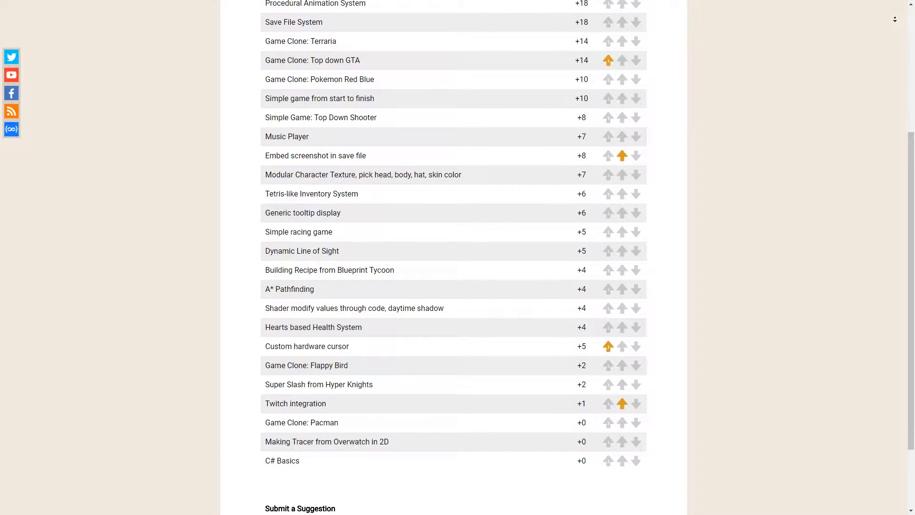
pyautogui.scroll(-3)
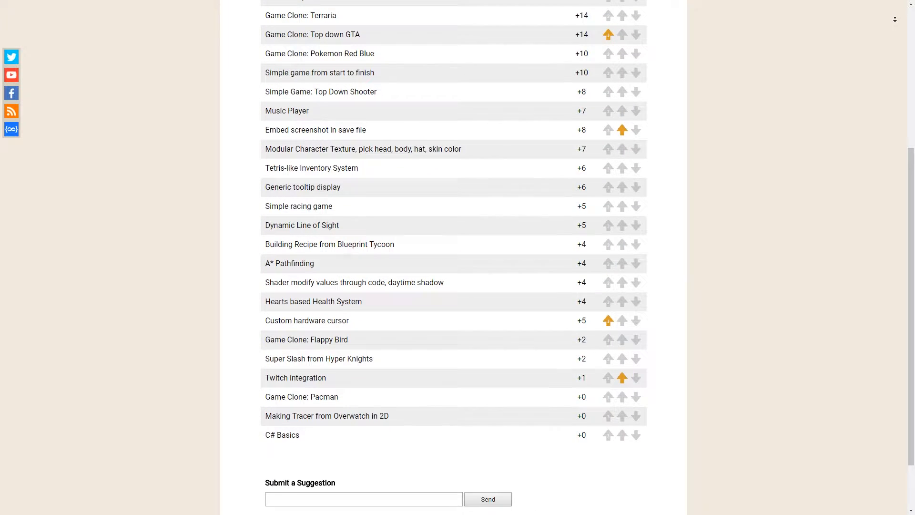
pyautogui.scroll(-3)
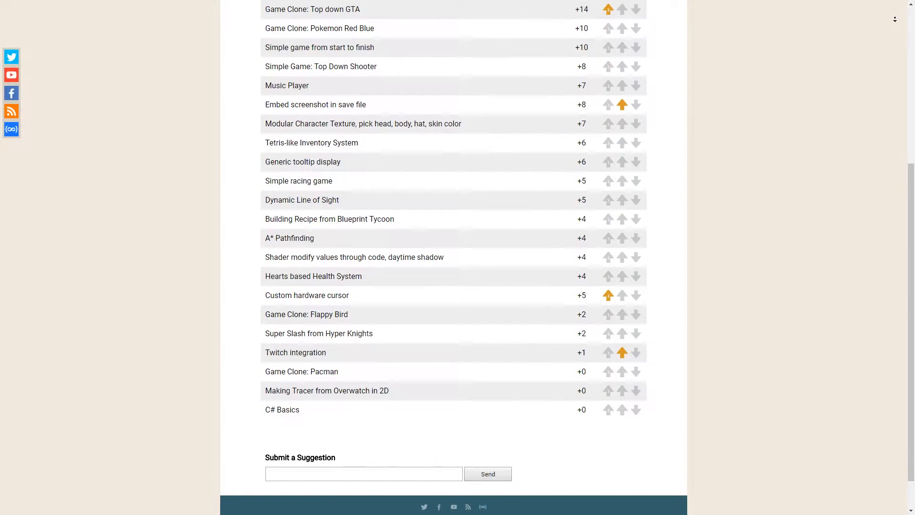
pyautogui.scroll(-3)
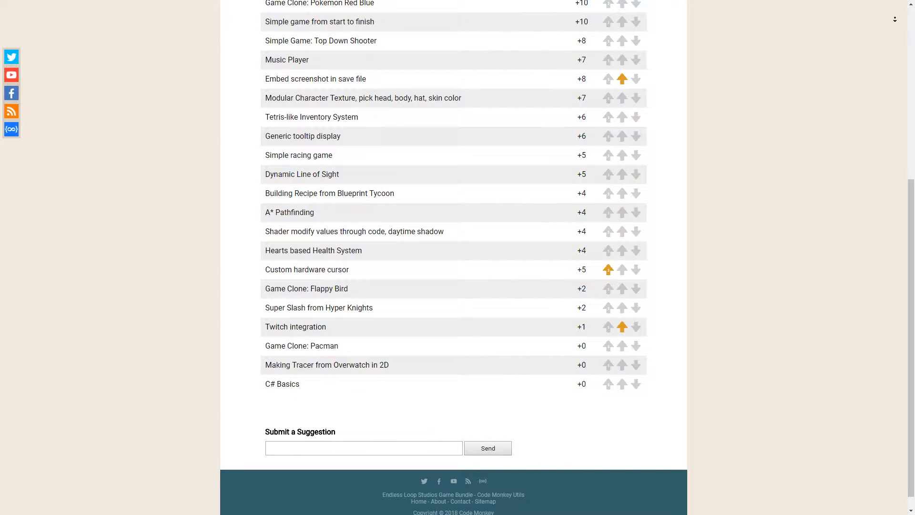
pyautogui.scroll(-3)
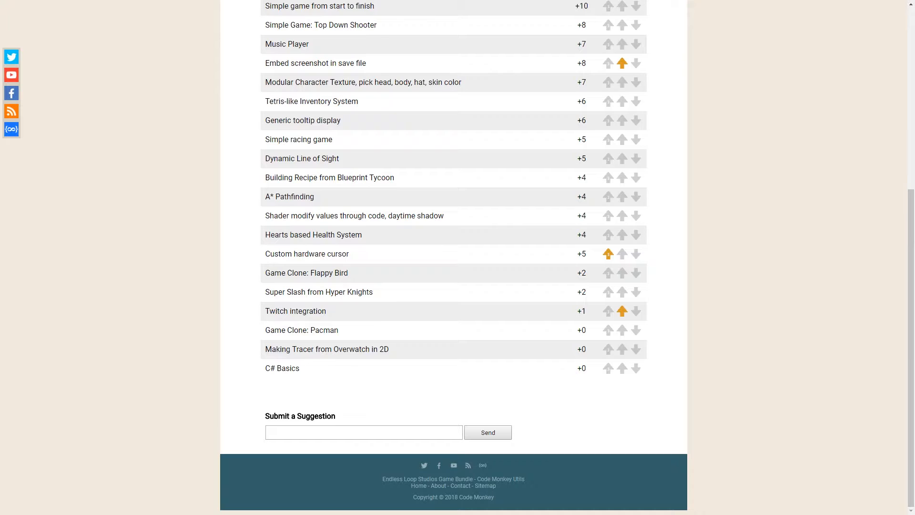
# Step: Scroll back through the suggestions list and vote counts once more before returning to the homepage
pyautogui.scroll(3)
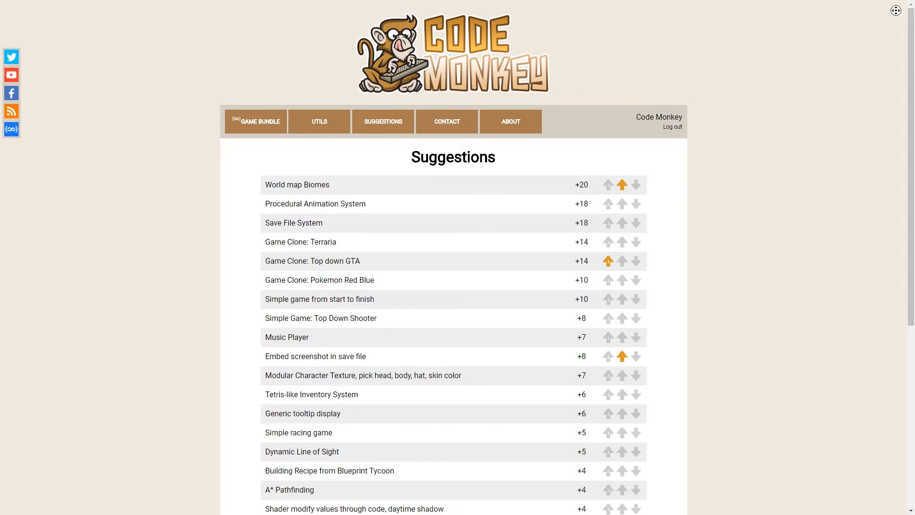
pyautogui.scroll(-3)
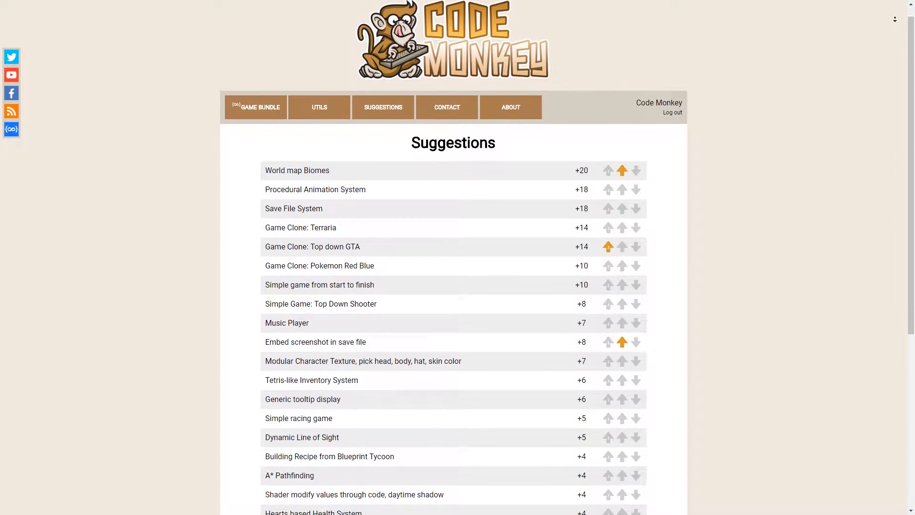
pyautogui.scroll(-3)
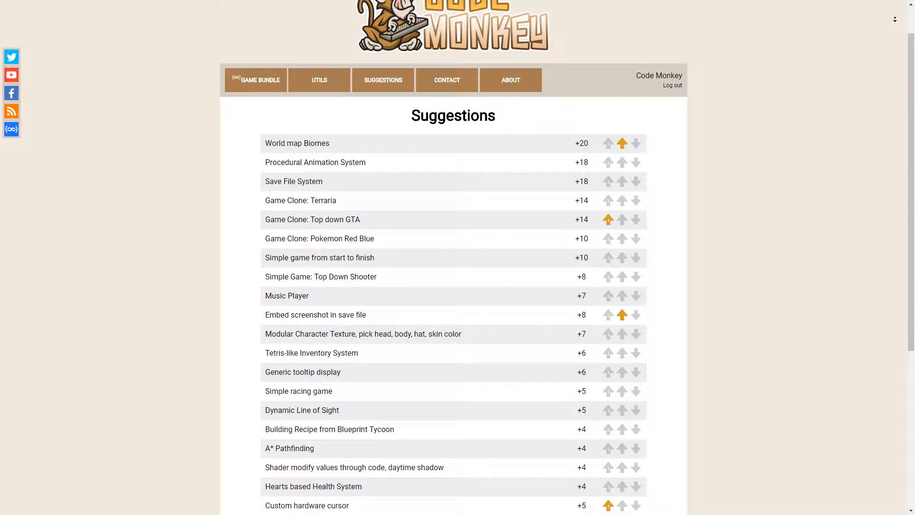
pyautogui.scroll(-3)
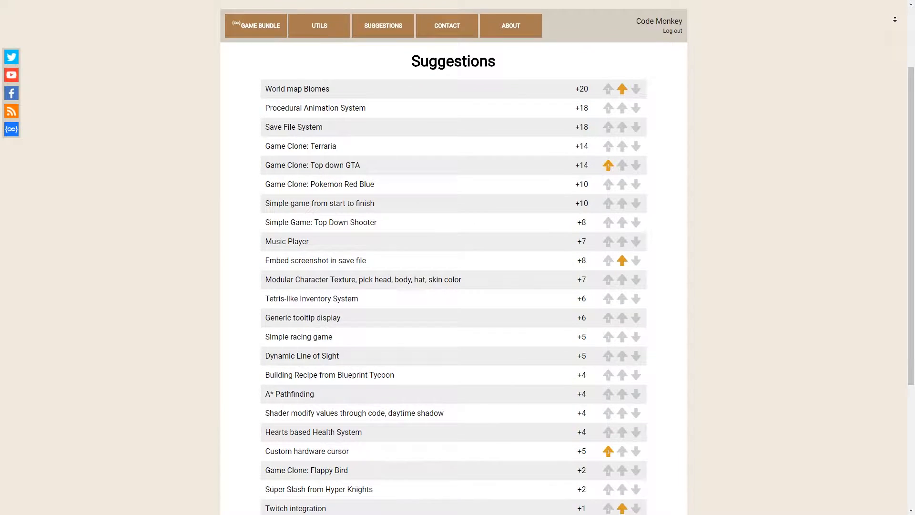
pyautogui.scroll(-3)
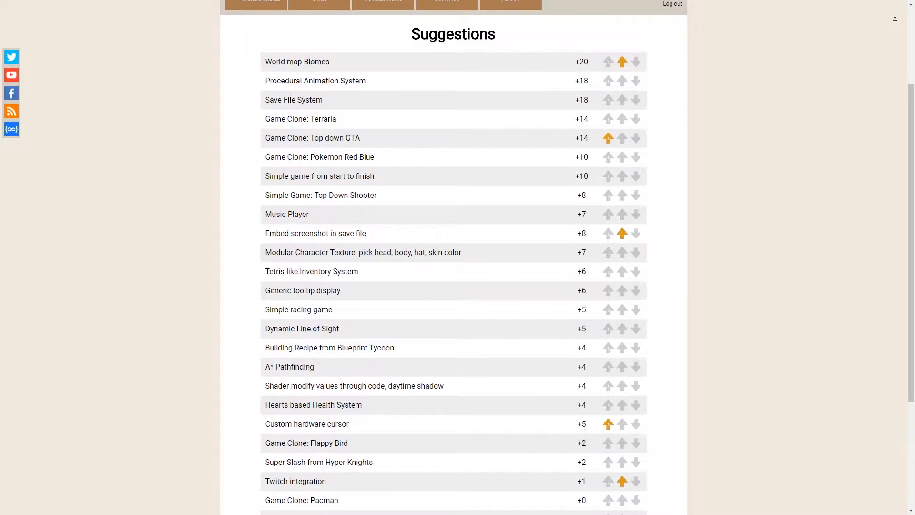
pyautogui.scroll(-3)
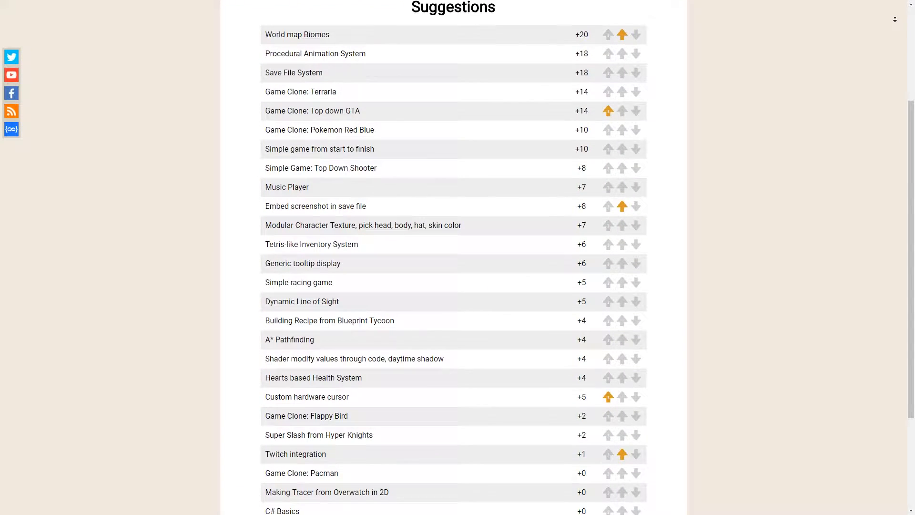
pyautogui.scroll(-3)
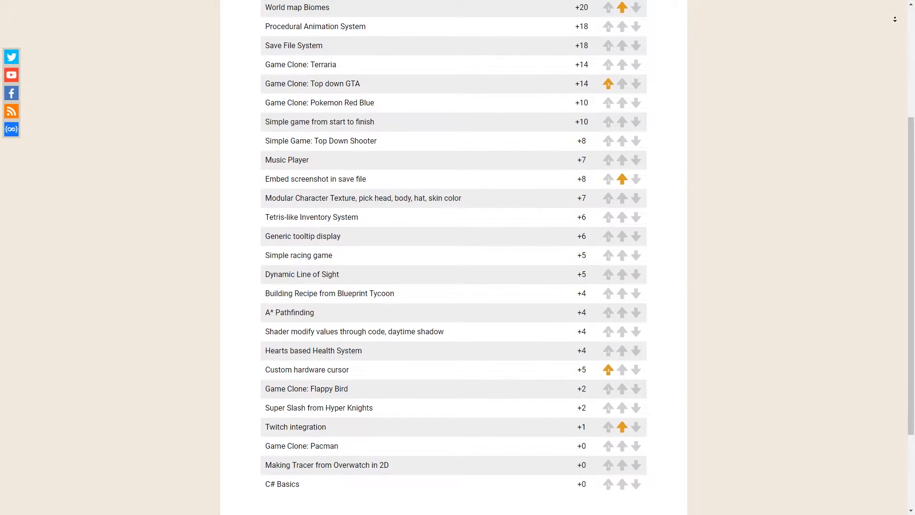
pyautogui.scroll(-3)
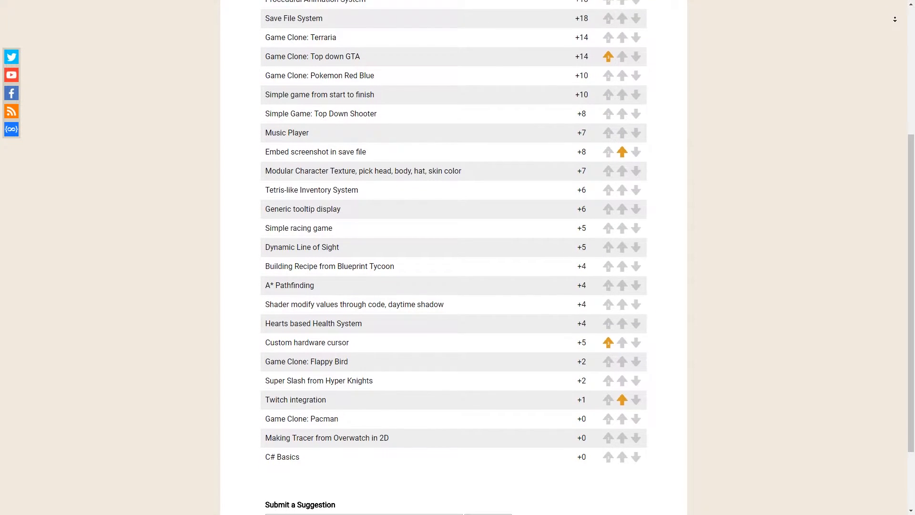
pyautogui.scroll(-3)
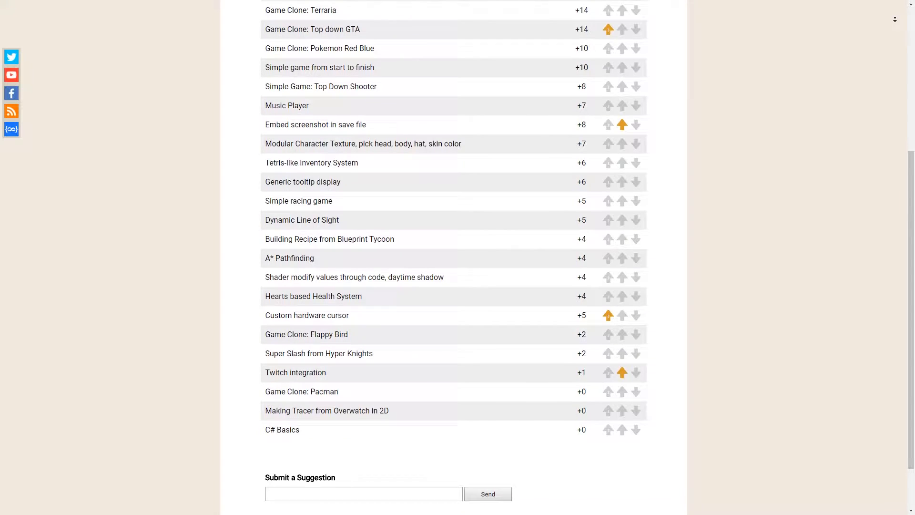
pyautogui.scroll(-3)
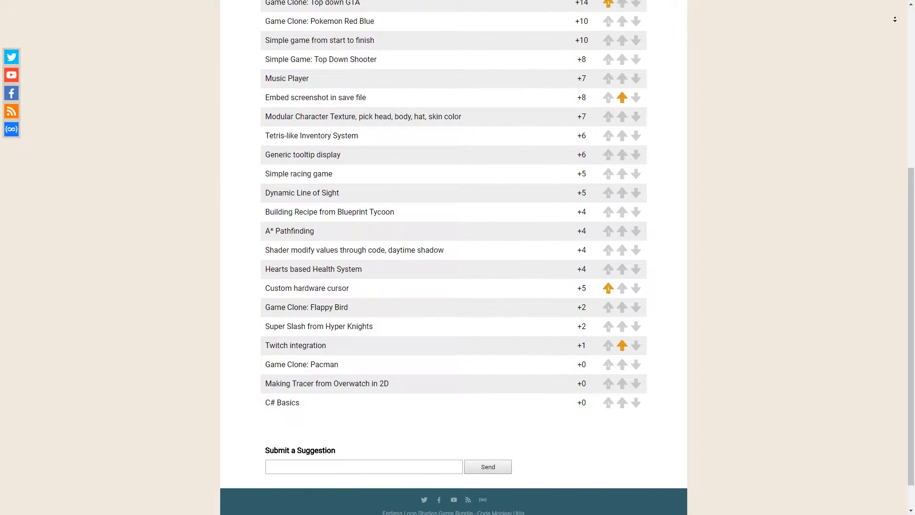
pyautogui.scroll(-3)
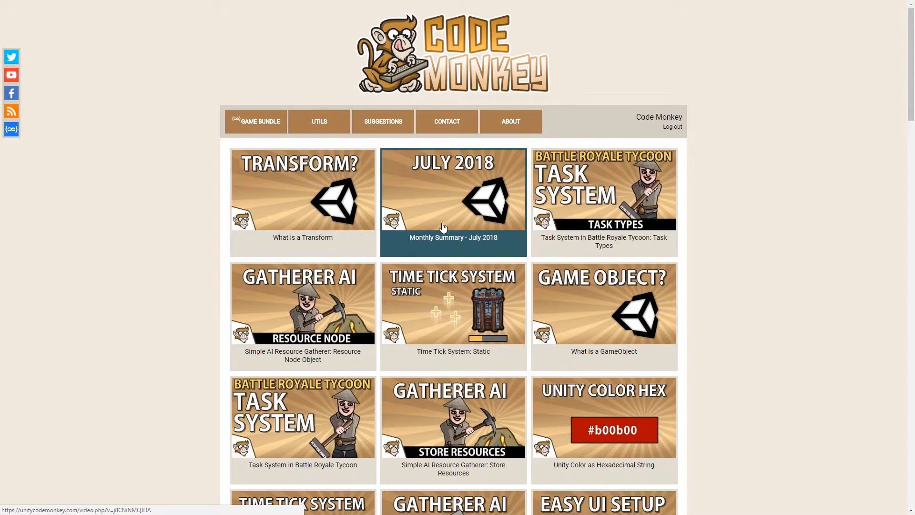
# Step: Visit the Monthly Summary - July 2018 video, Game Bundle, Contact and About pages
pyautogui.click(454, 201)
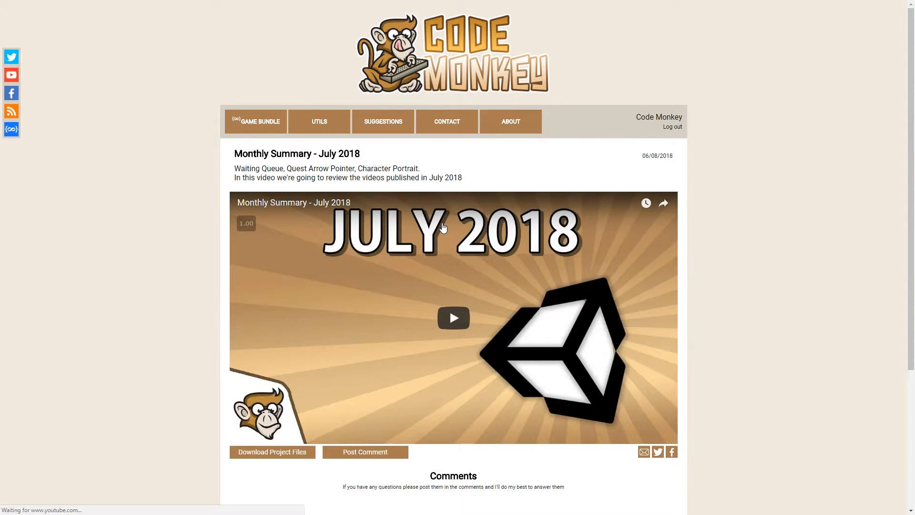
pyautogui.moveTo(657, 452)
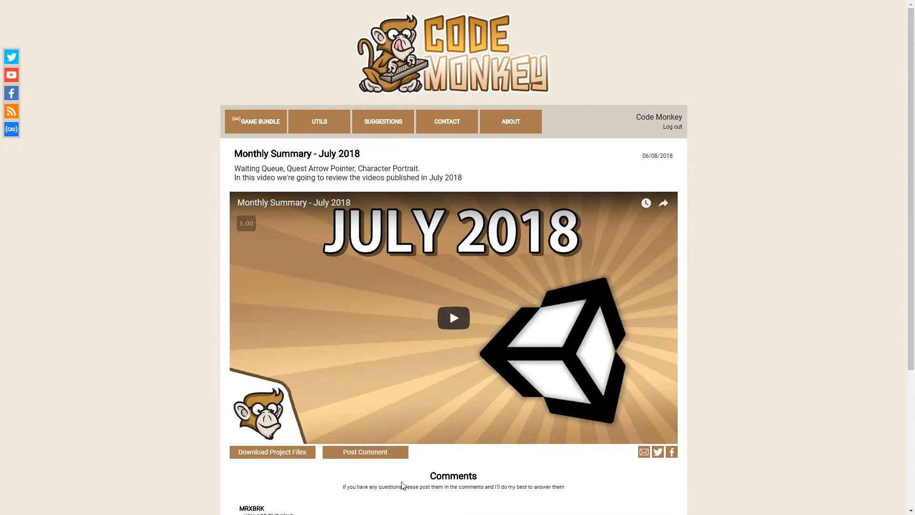
pyautogui.click(259, 121)
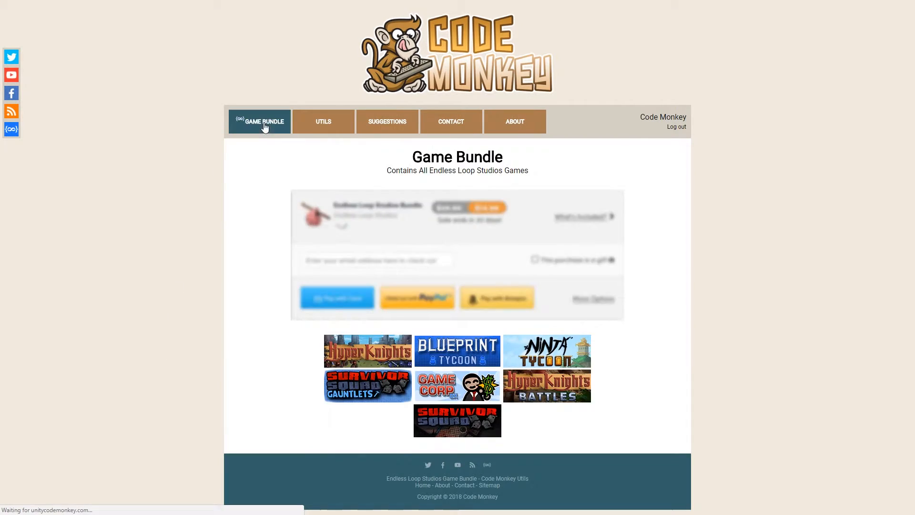
pyautogui.click(386, 121)
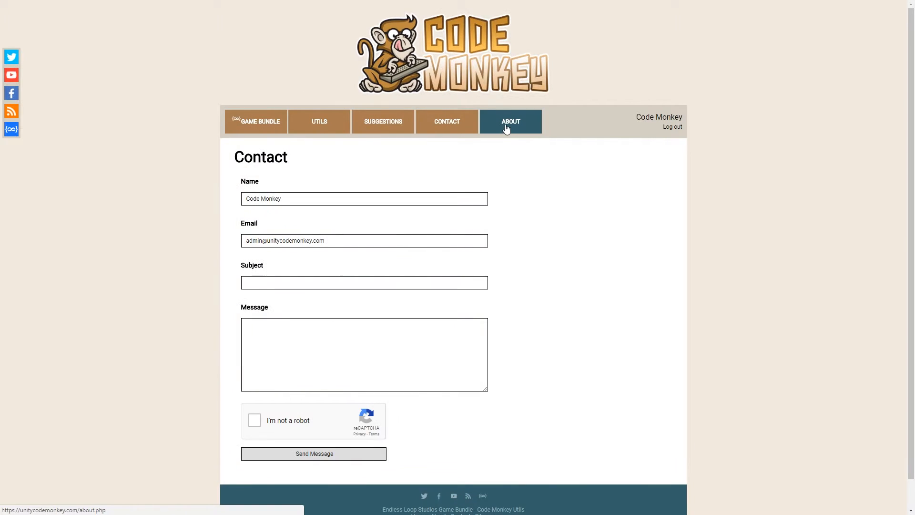
pyautogui.click(509, 121)
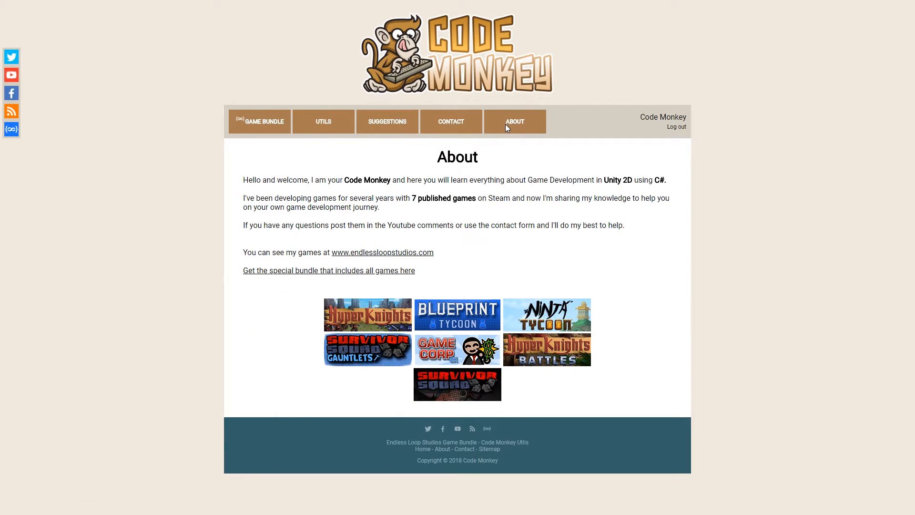